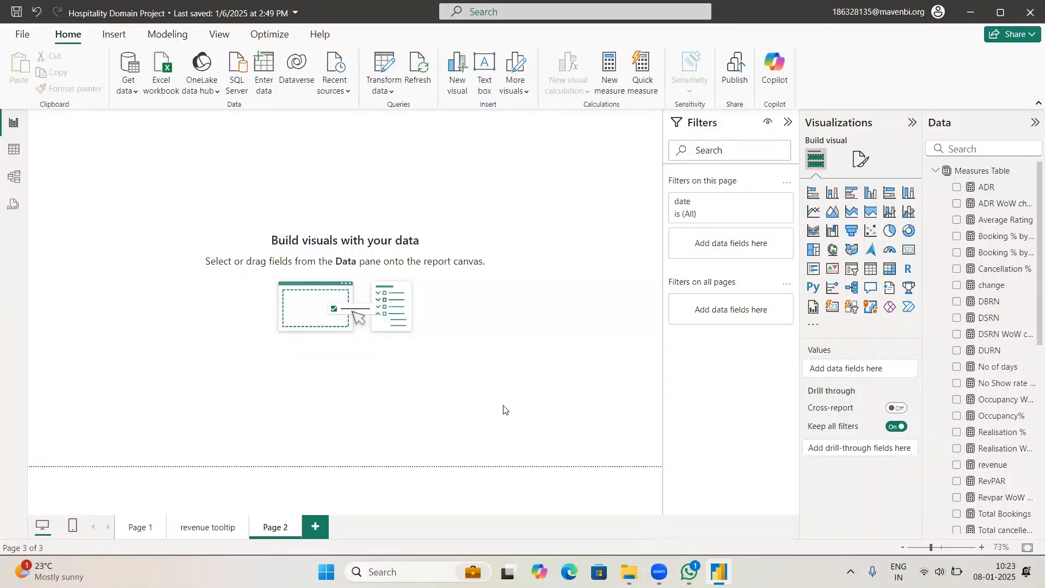
mouse_move(787, 236)
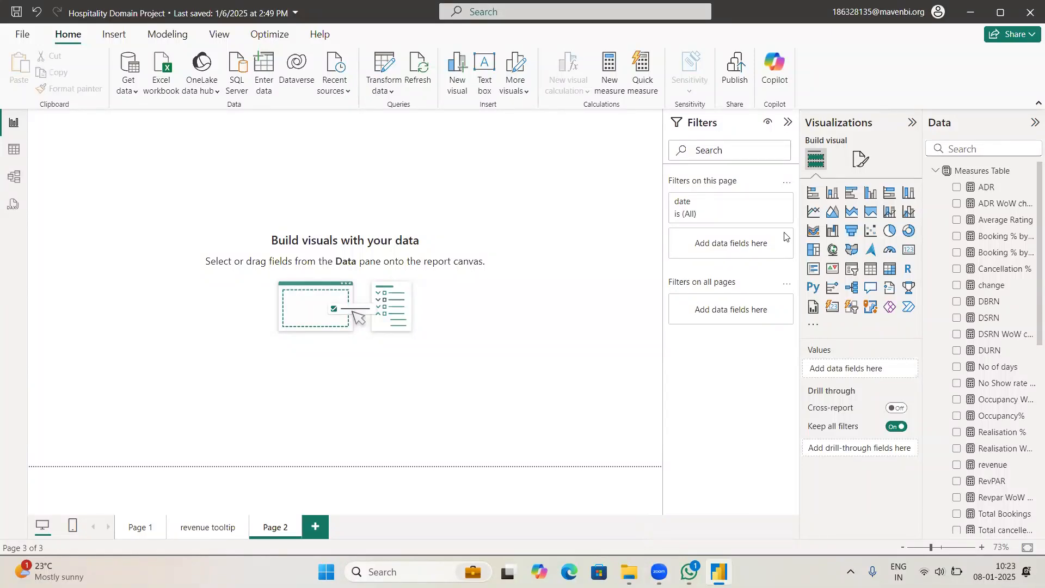
mouse_move(832, 193)
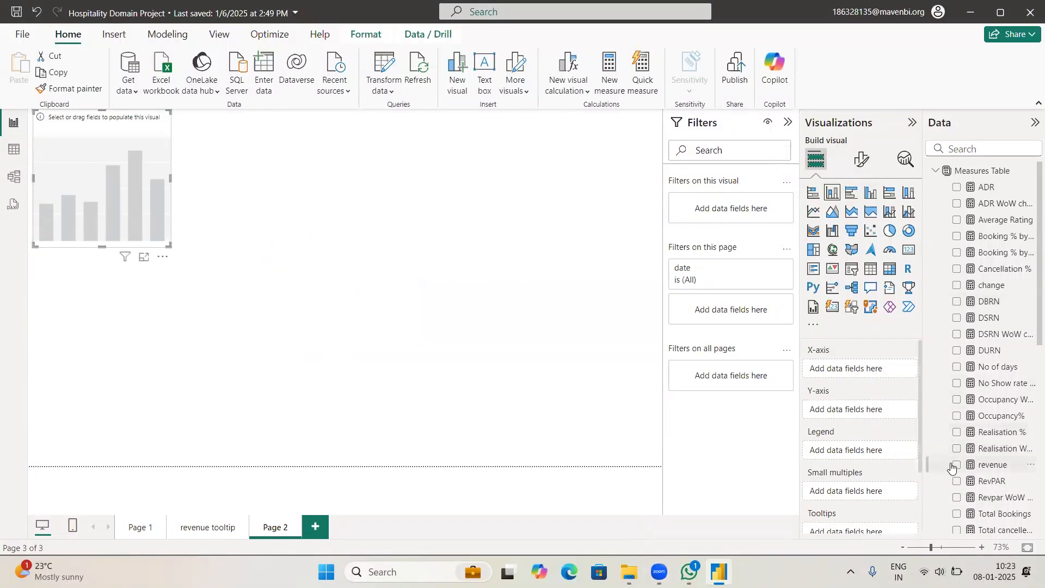
- Chart revenue by hotel category (Luxury 1.05bn, Business 0.66bn) with data labels on
click(957, 464)
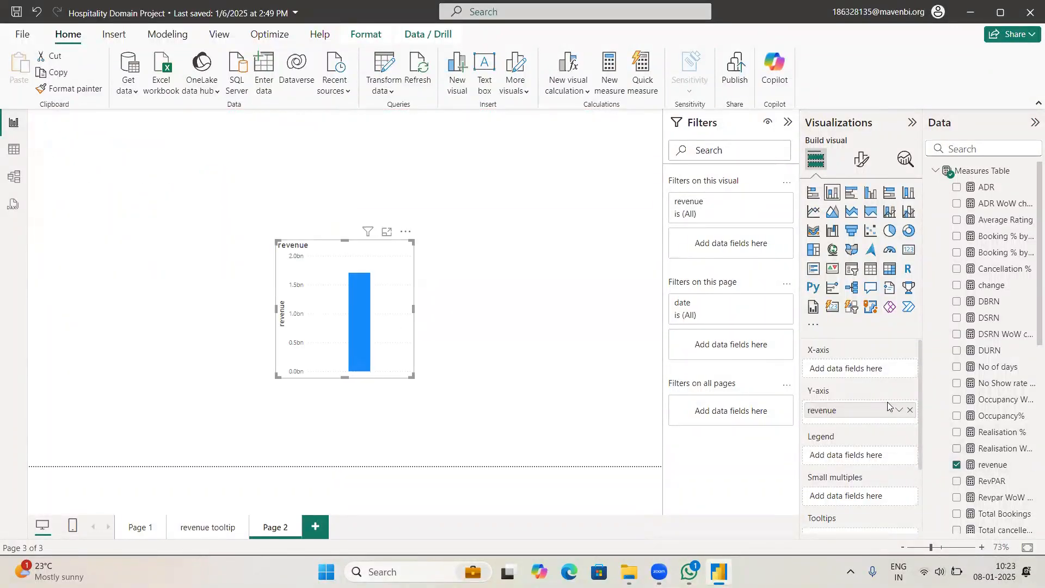
scroll(down, 3)
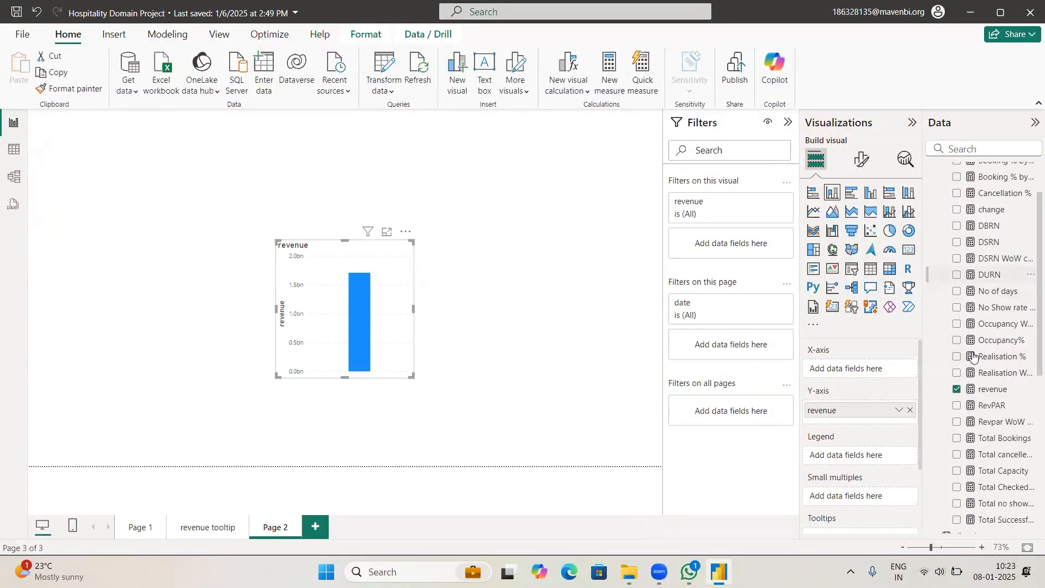
scroll(down, 3)
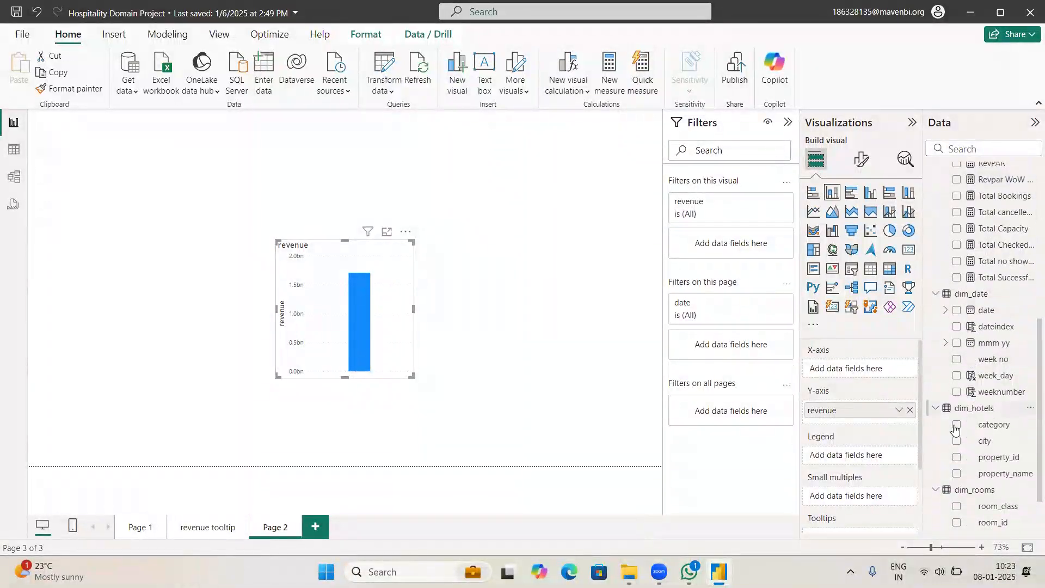
click(956, 424)
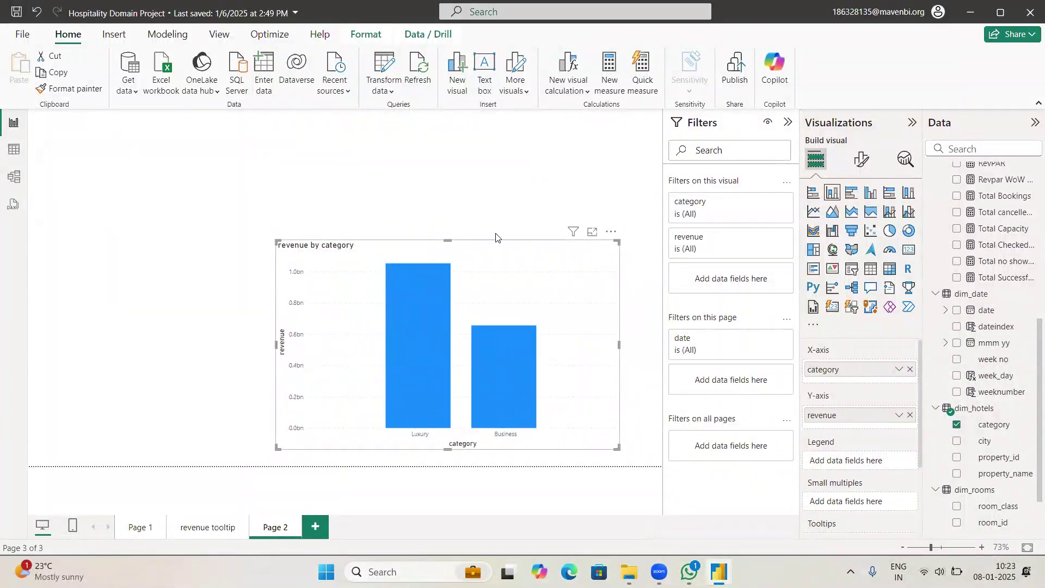
click(862, 160)
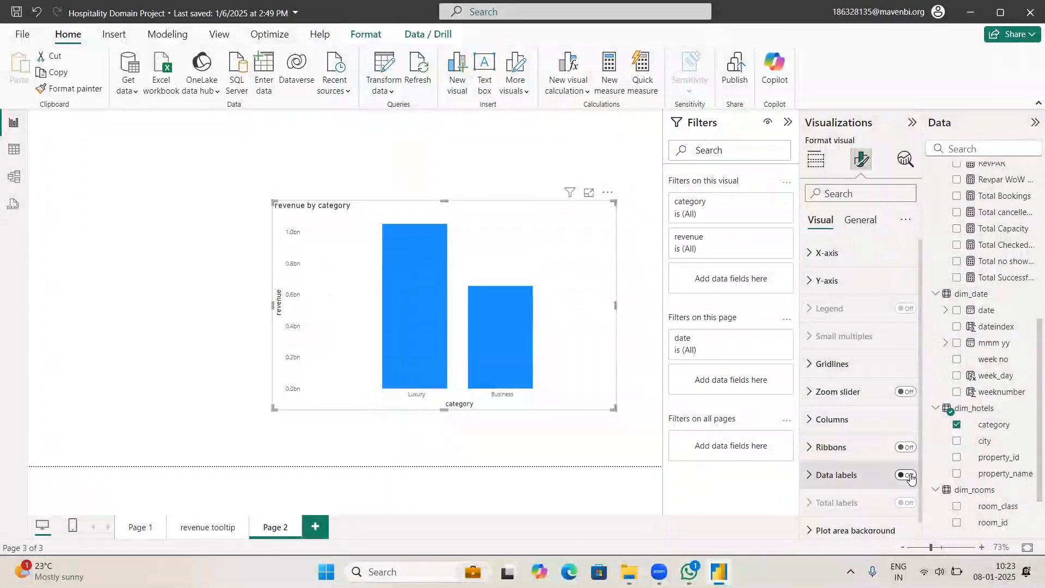
click(905, 475)
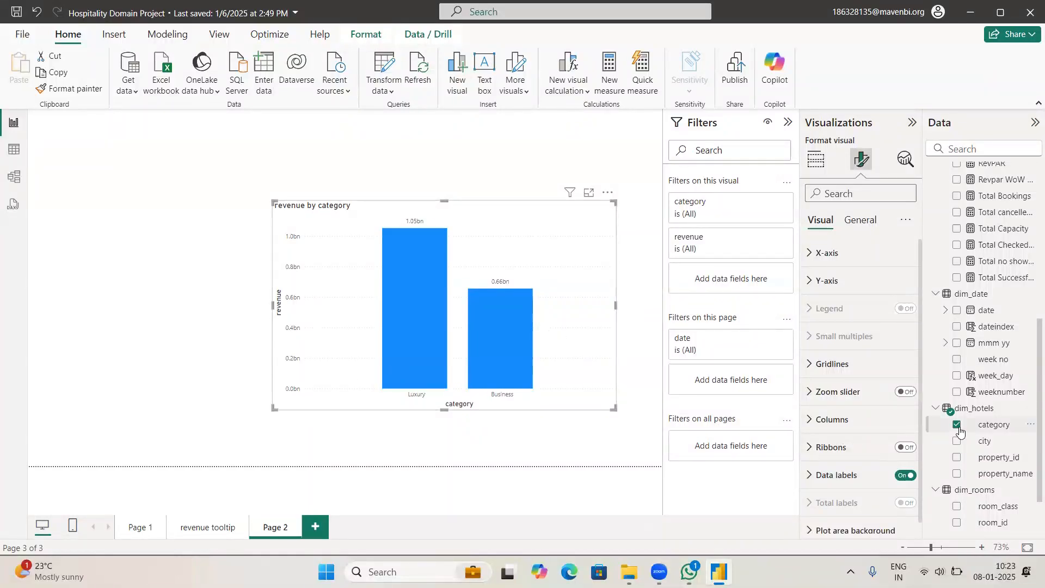
- Swap category for city so revenue shows Mumbai, Bangalore, Hyderabad and Delhi
click(957, 425)
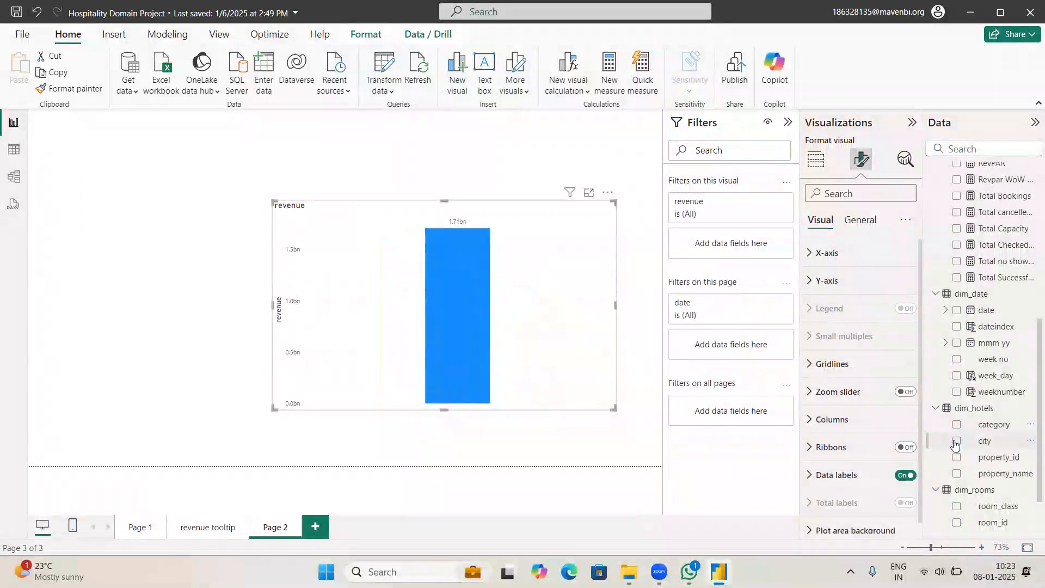
click(956, 441)
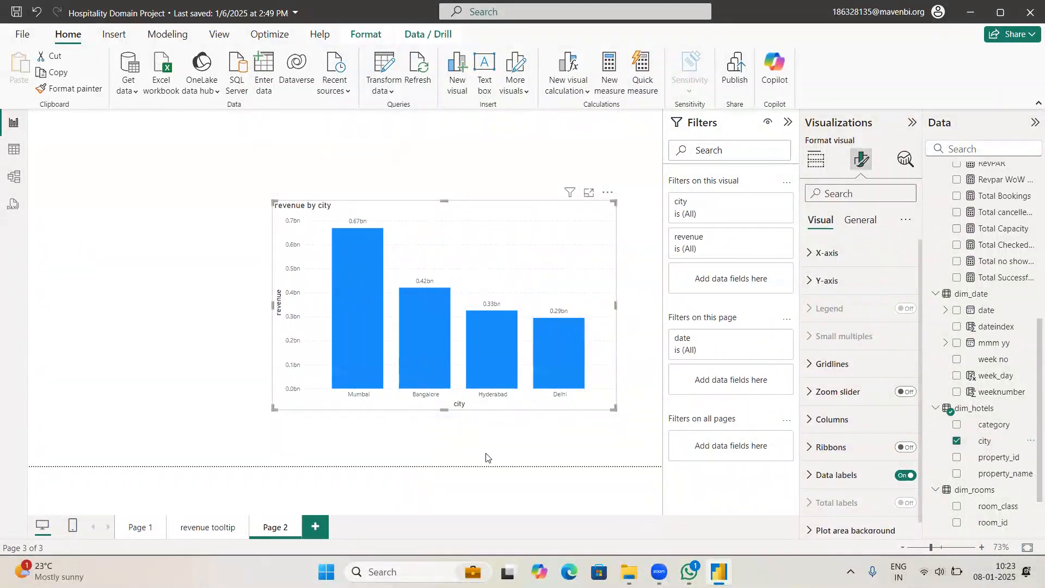
mouse_move(605, 404)
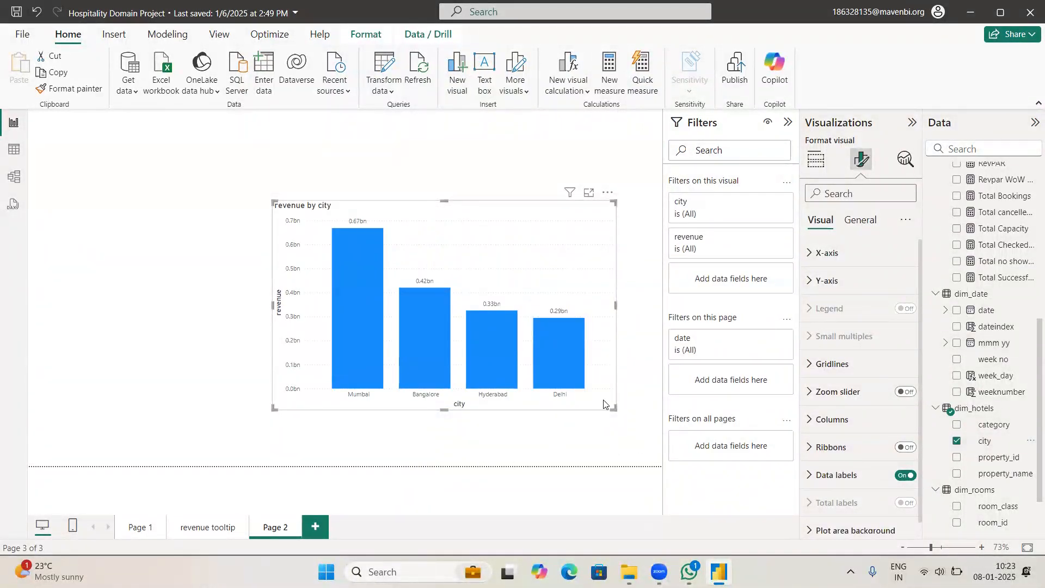
mouse_move(455, 303)
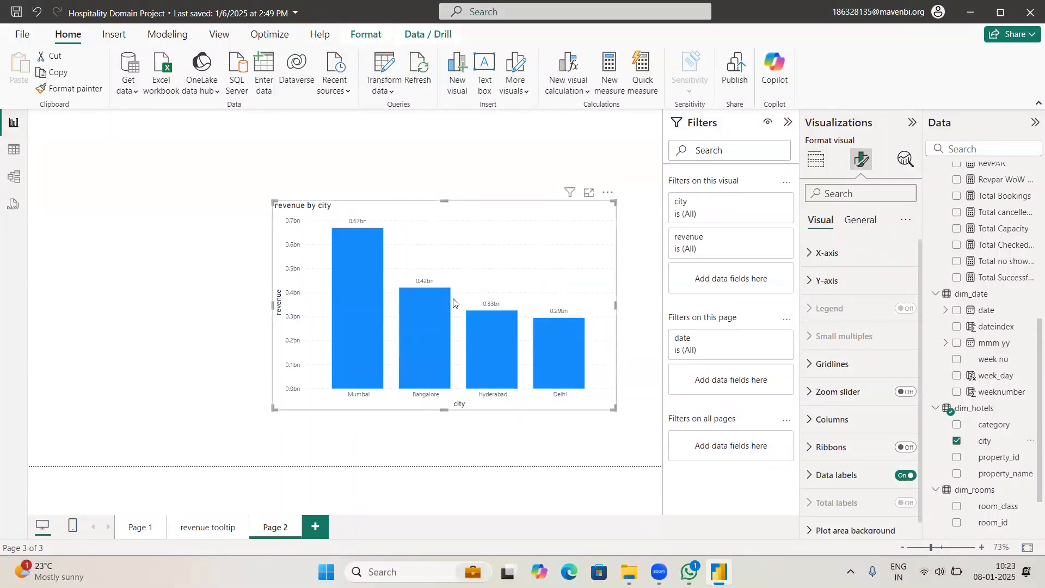
mouse_move(124, 398)
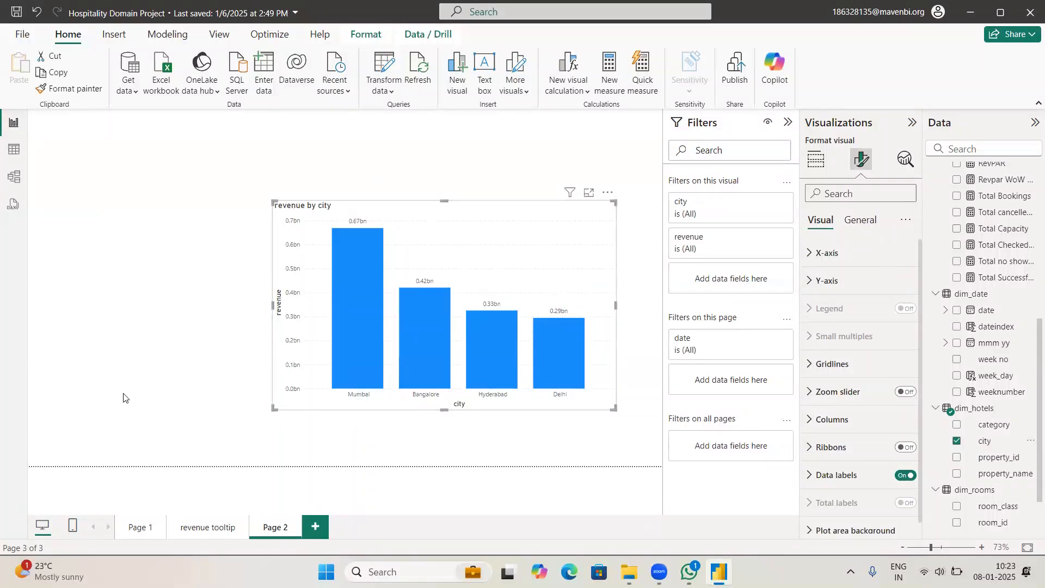
mouse_move(397, 221)
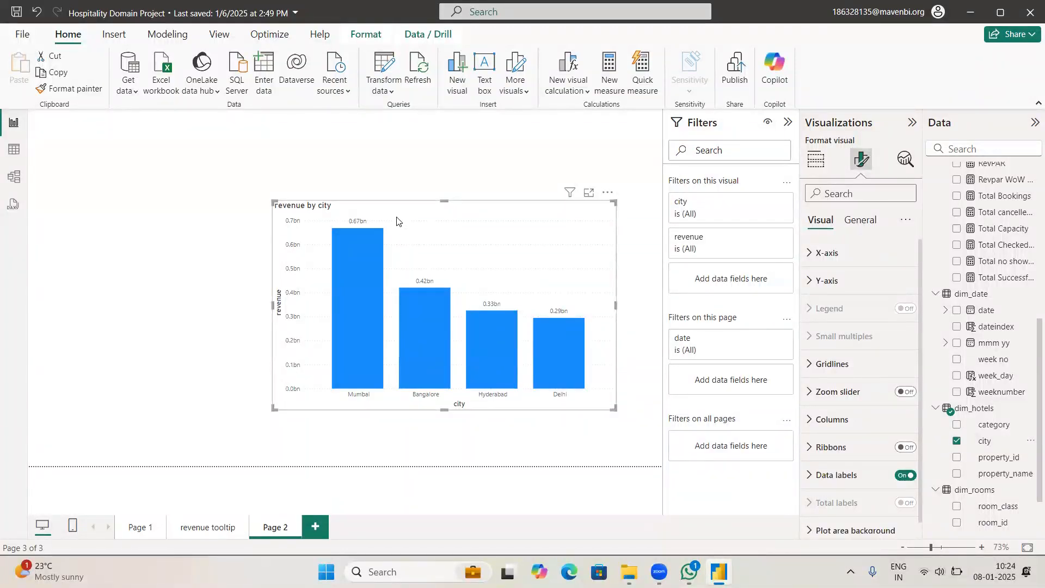
mouse_move(358, 372)
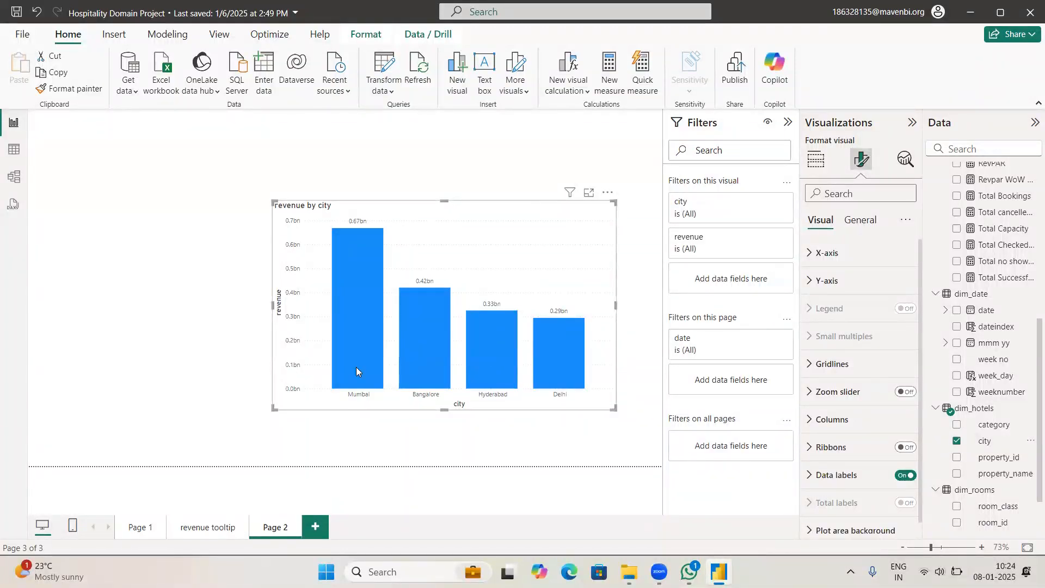
mouse_move(340, 413)
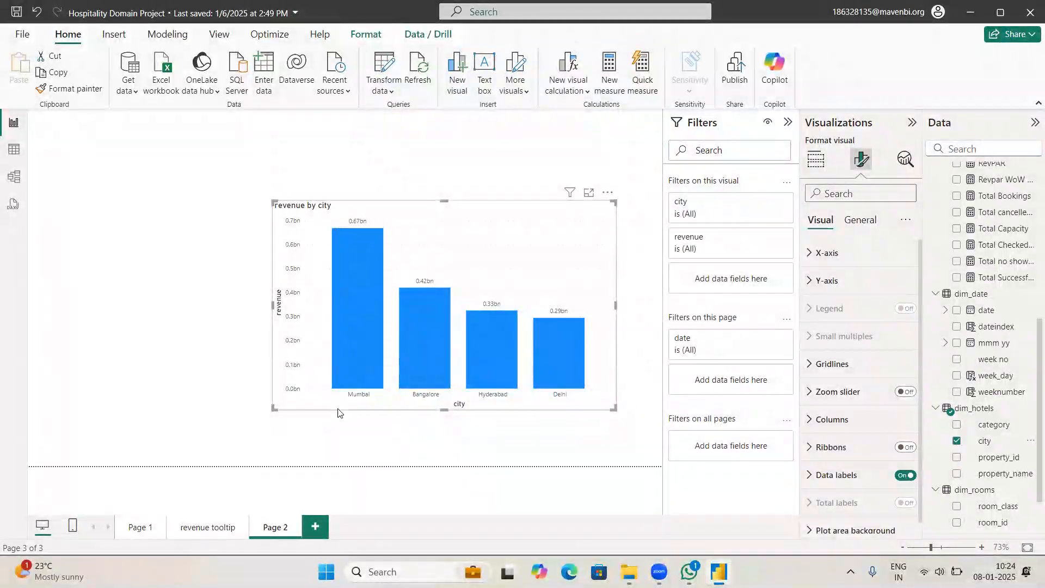
mouse_move(272, 373)
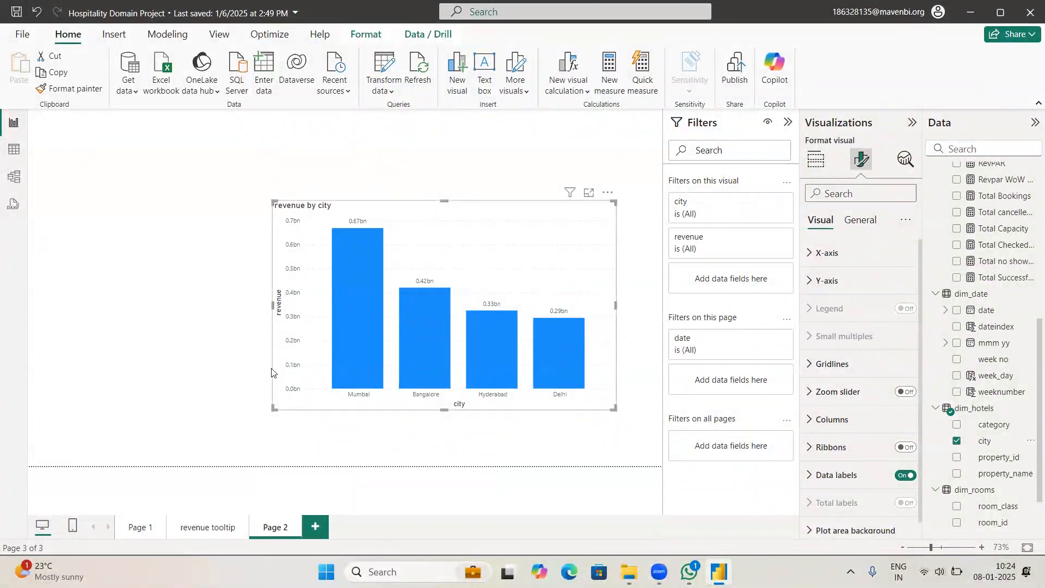
mouse_move(358, 421)
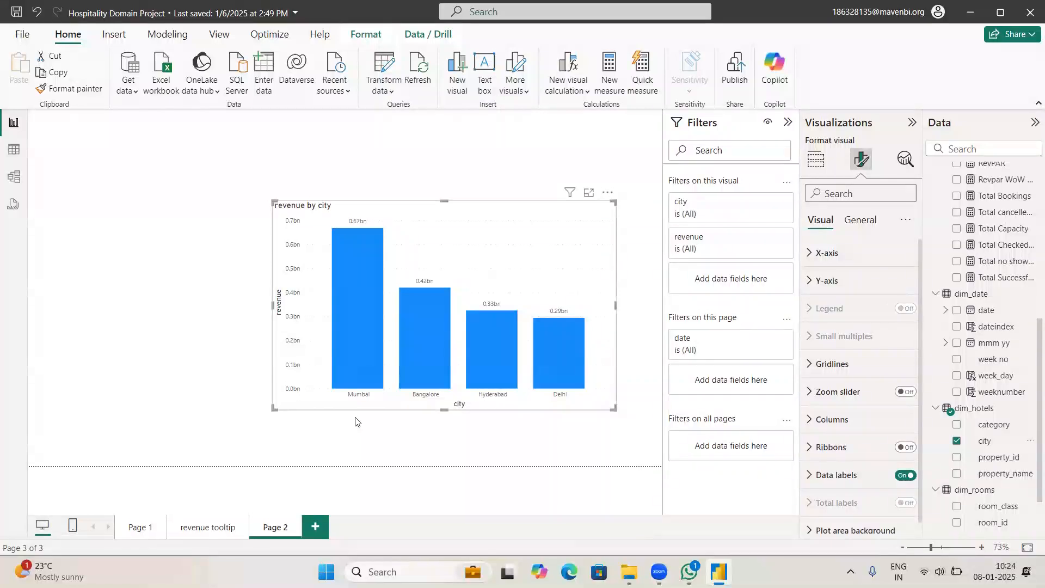
mouse_move(495, 257)
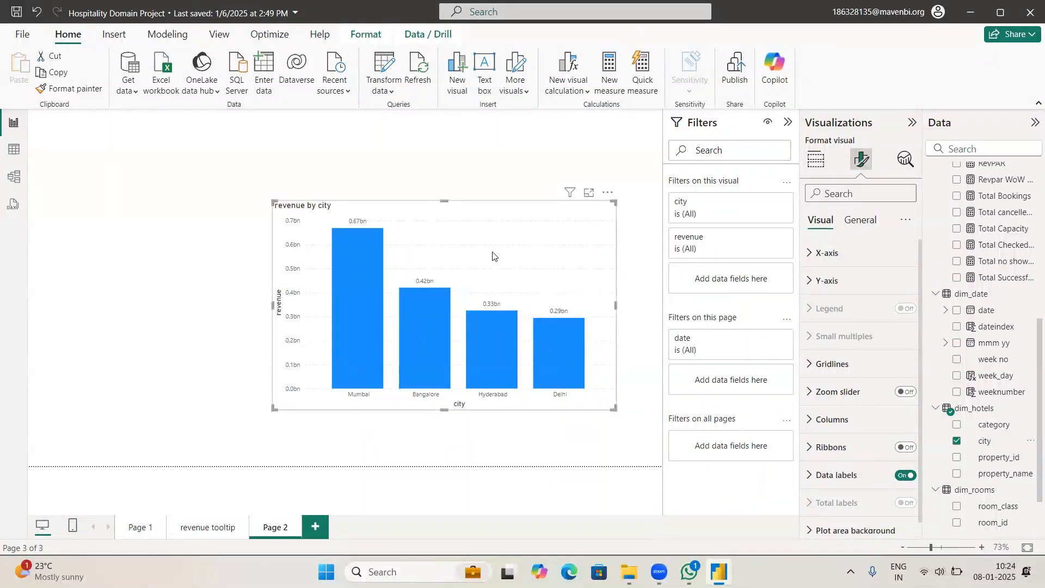
mouse_move(316, 359)
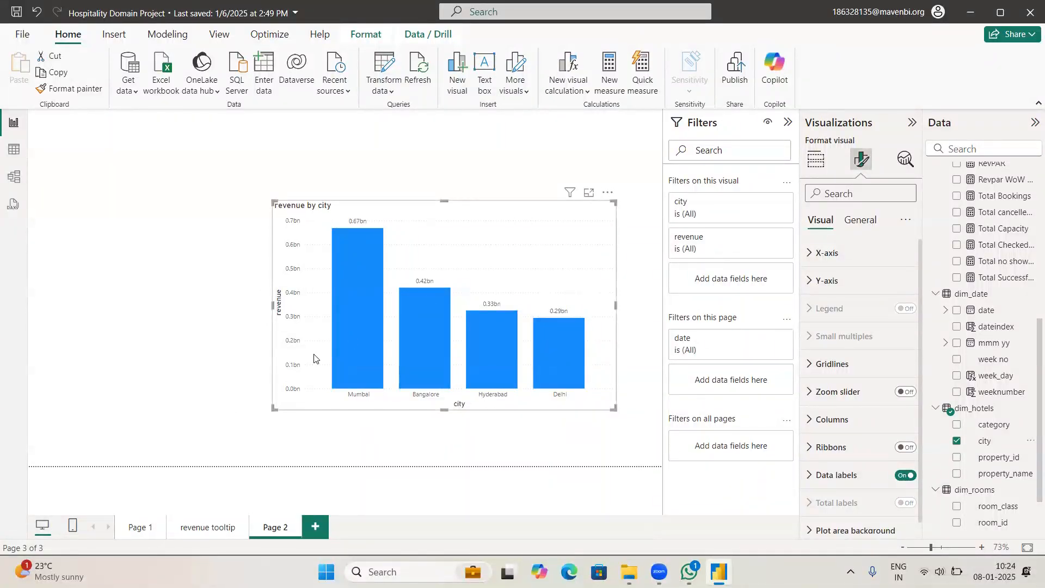
- Start a new Fields parameter and add a dim_hotels field to it
click(167, 34)
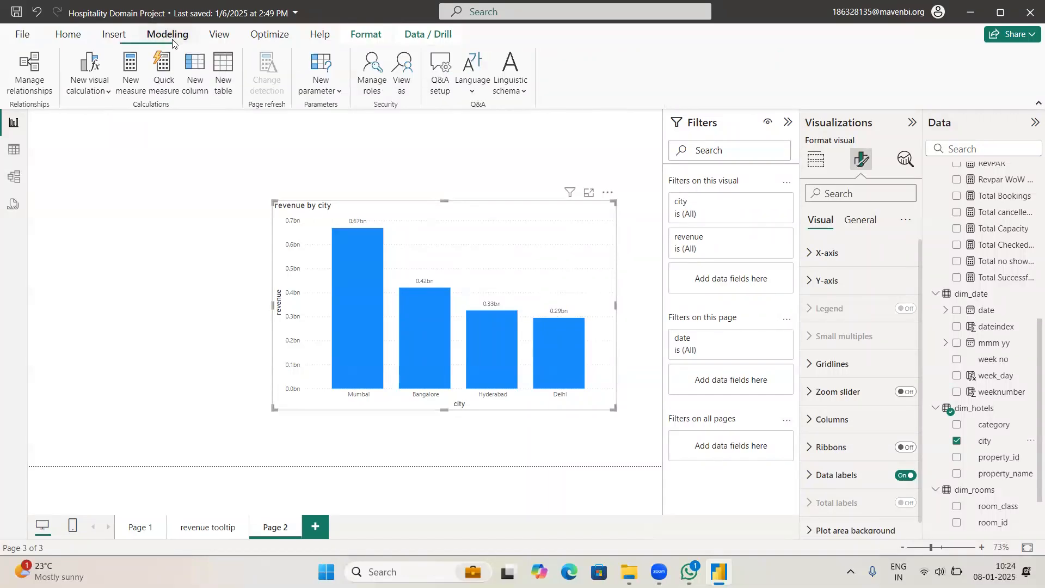
click(320, 82)
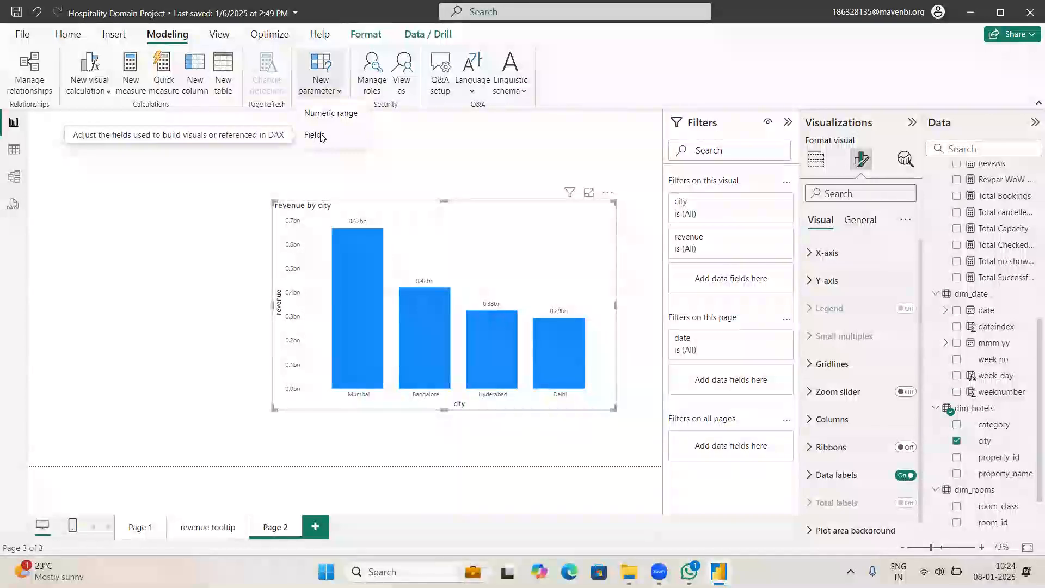
click(314, 136)
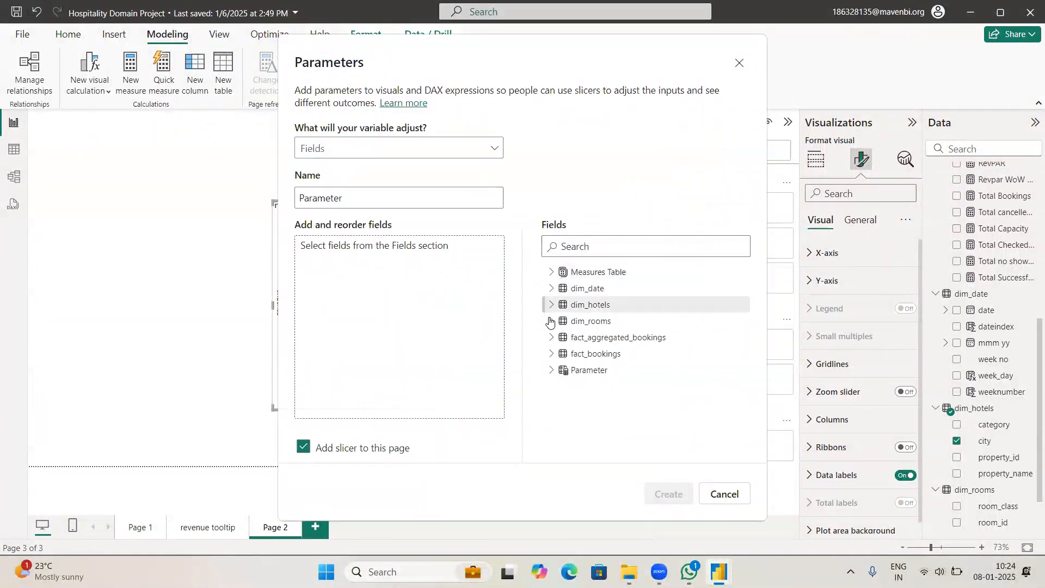
click(551, 305)
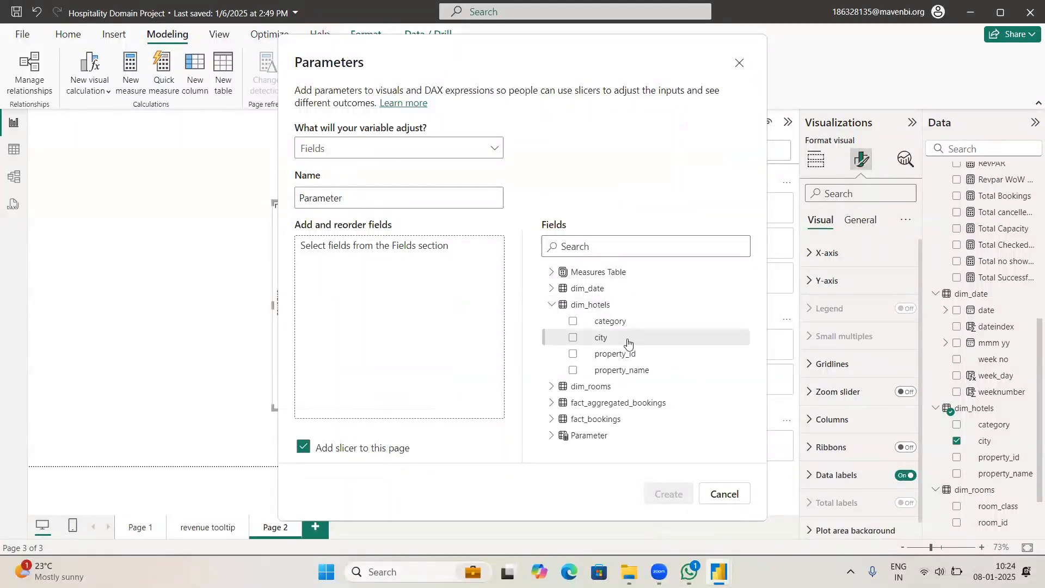
click(573, 321)
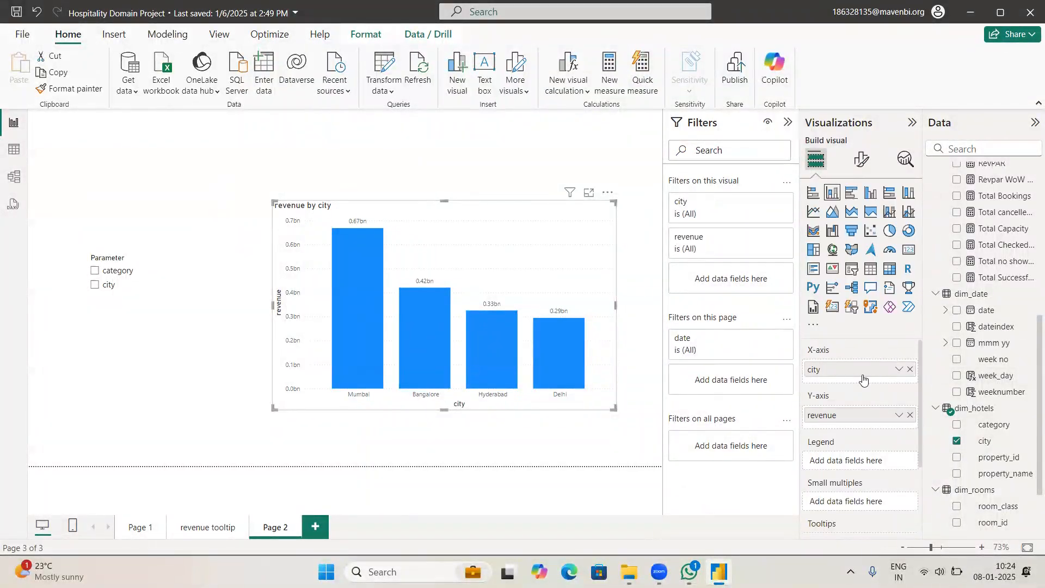
- Scroll the parameter setup while building the category/city Parameter slicer for the chart
scroll(down, 3)
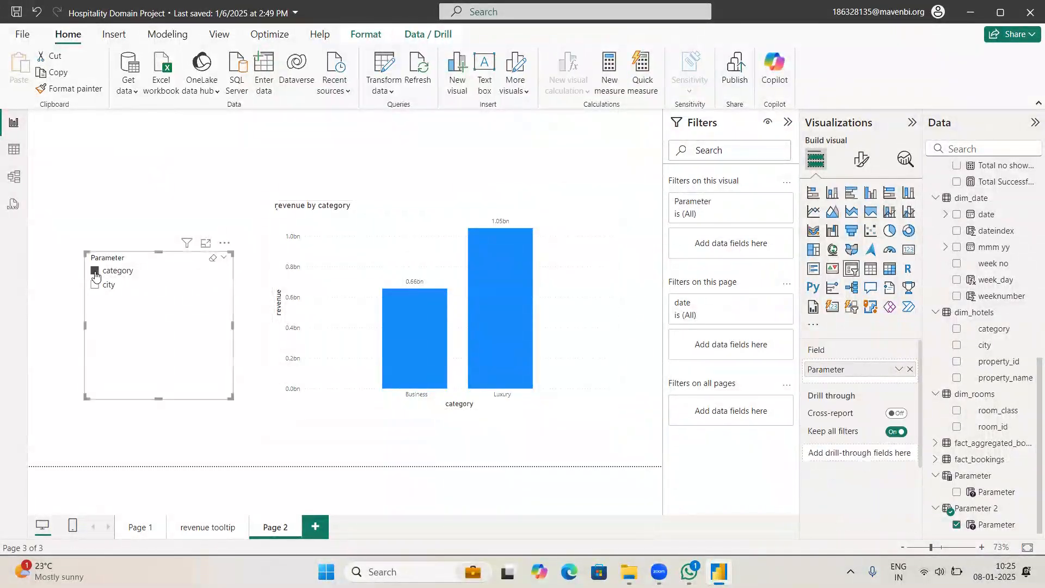
- Pick category then city in the Parameter slicer to switch the chart's X-axis
click(94, 271)
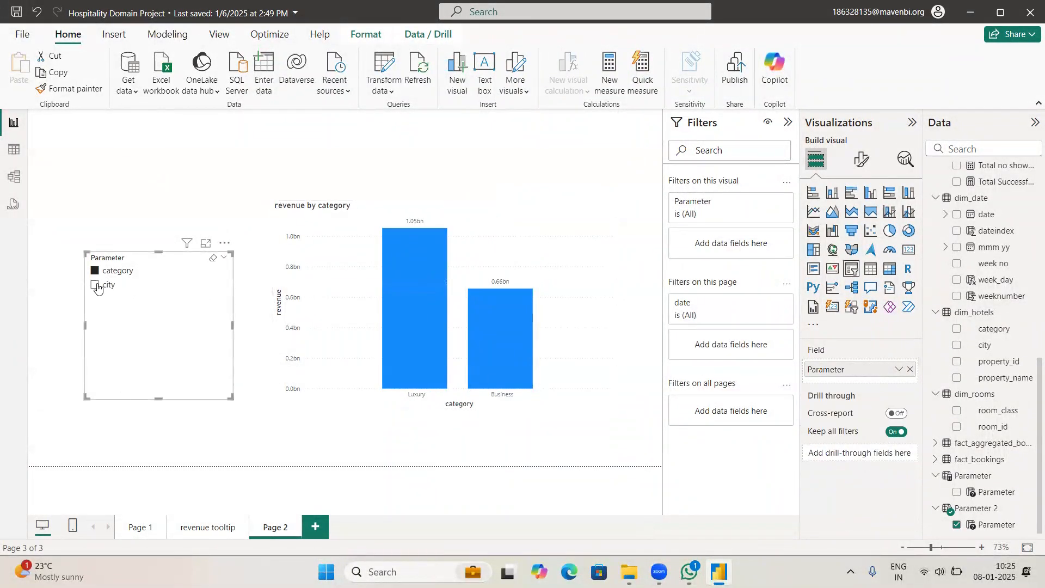
click(95, 285)
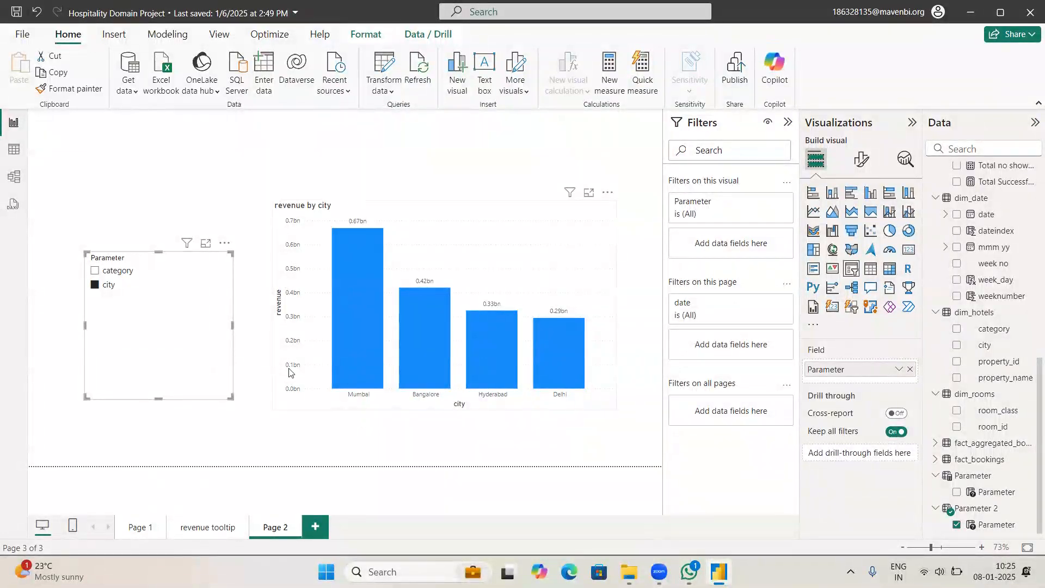
mouse_move(187, 335)
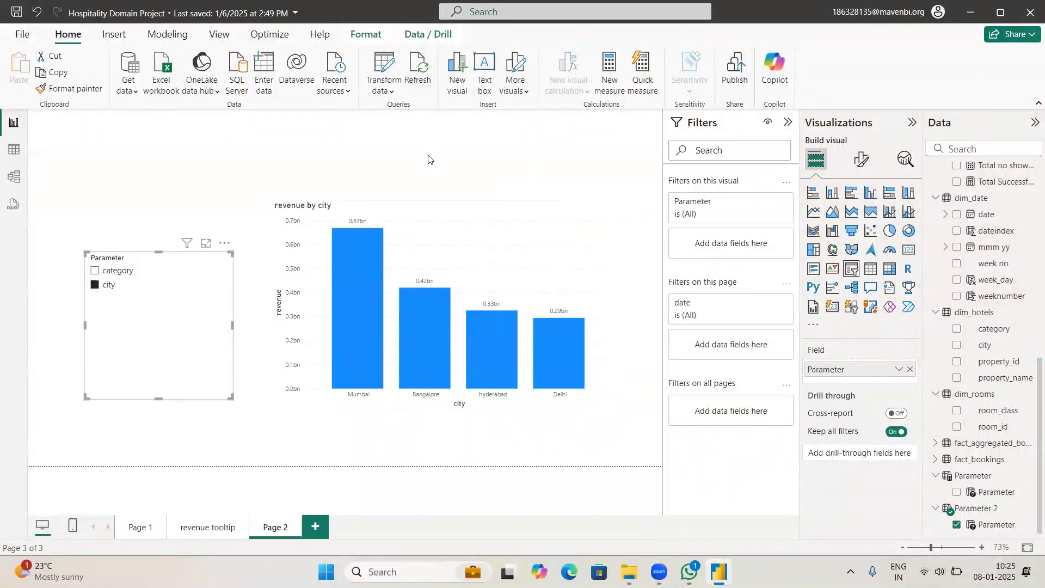
mouse_move(314, 174)
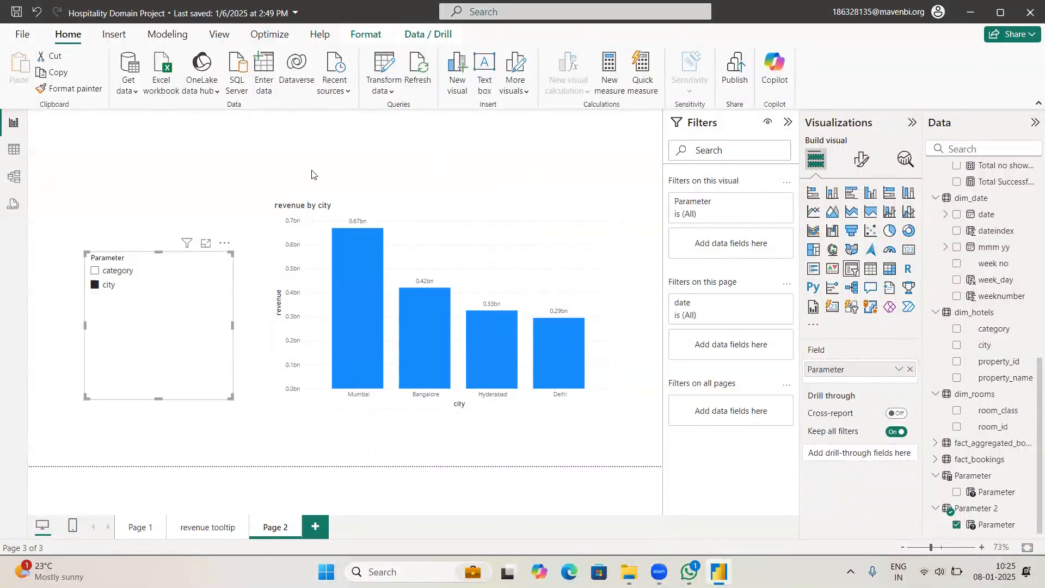